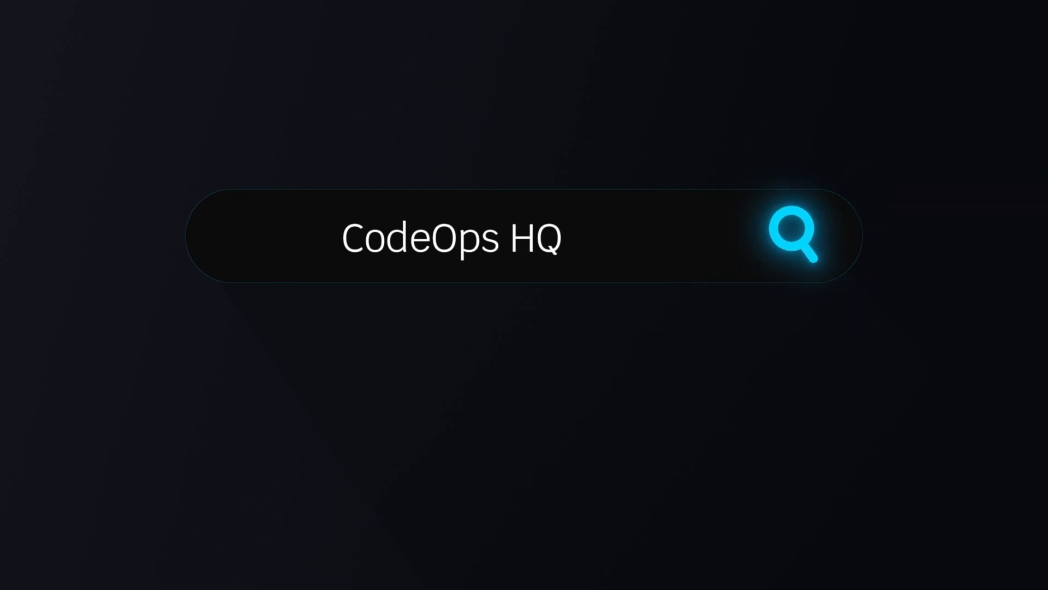
Step: Browse codecrafters.io past the Built-from-scratch showcase down to Pick a challenge
{"action": "left_click", "coordinate": [796, 236]}
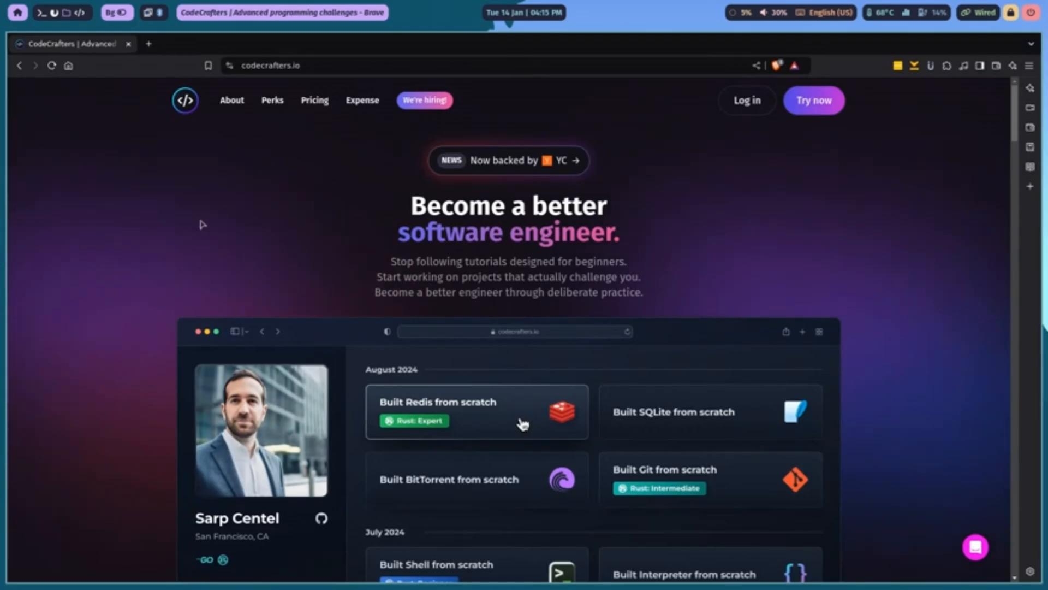
{"action": "scroll", "scroll_direction": "down", "scroll_amount": 3}
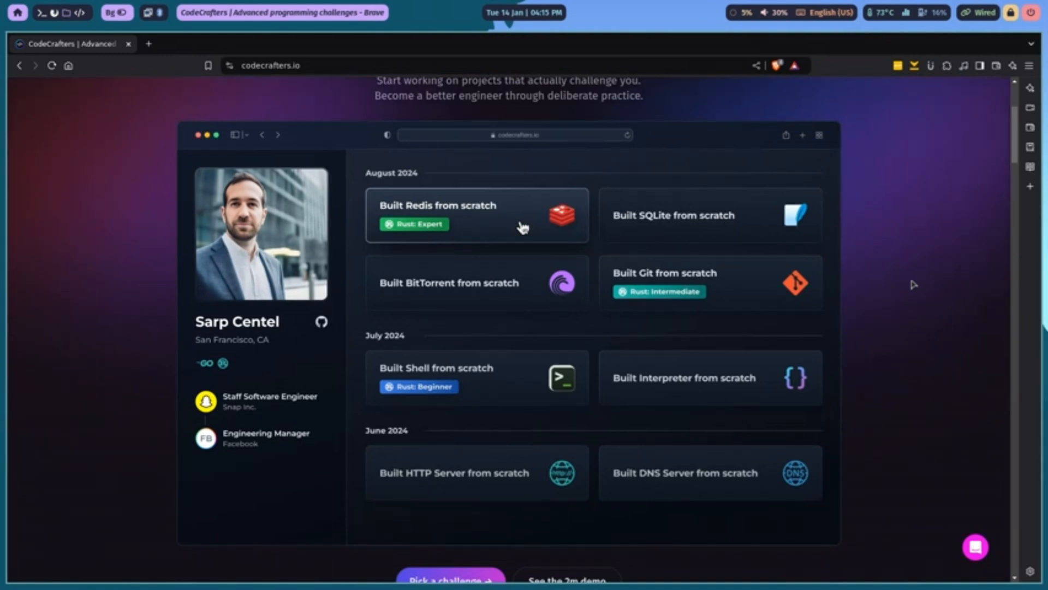
{"action": "scroll", "scroll_direction": "down", "scroll_amount": 3}
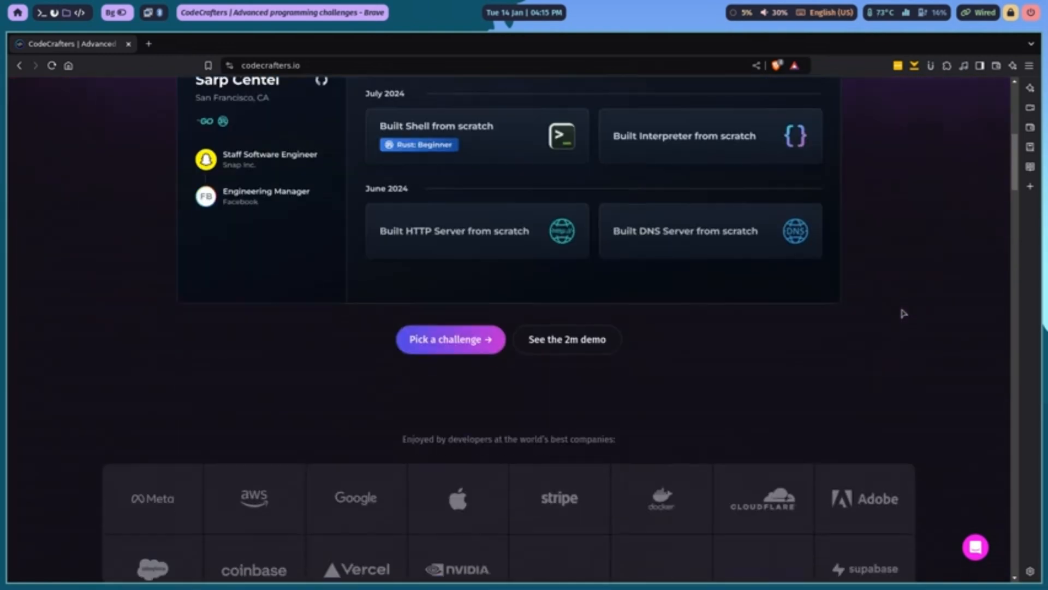
{"action": "scroll", "scroll_direction": "down", "scroll_amount": 3}
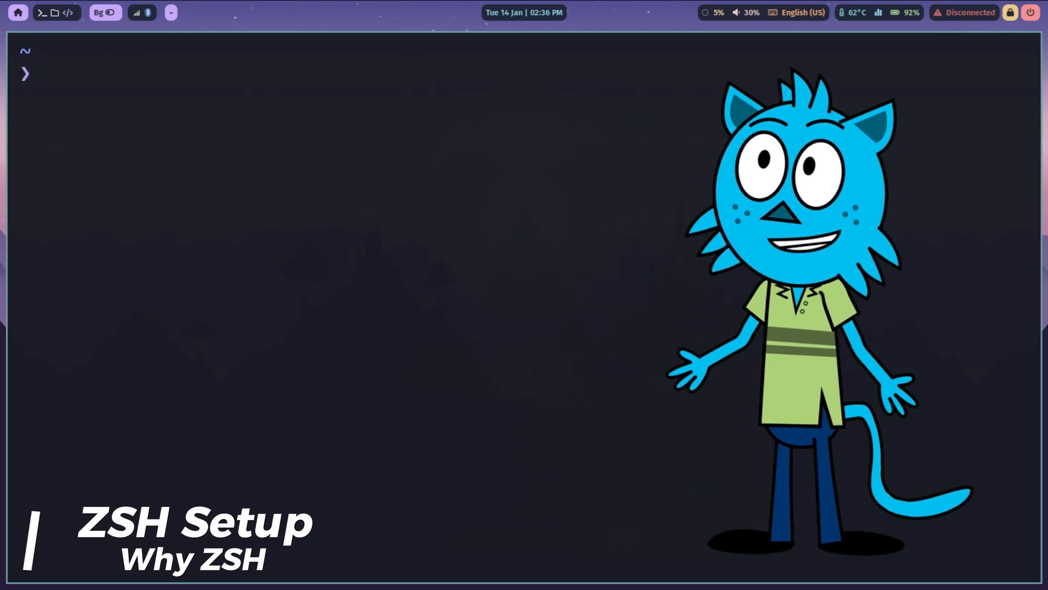
Step: Run sudo dnf upgrade --refresh -y && flatpak update -y && notify-send "update complited", failing on the sudo password
{"action": "type", "text": "cd Videos/Youtube/CodeOps\\ HQ/05\\ Zsh/Video/Recordings"}
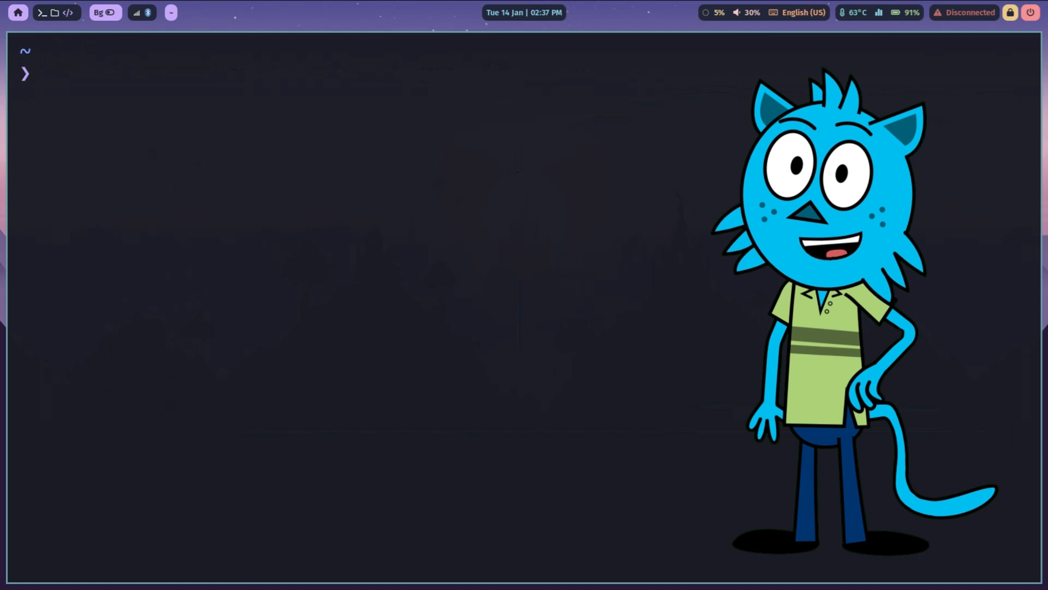
{"action": "type", "text": "sudo dnf upgrade --refresh -y && flatpak update -y && notify-send \"update complited\""}
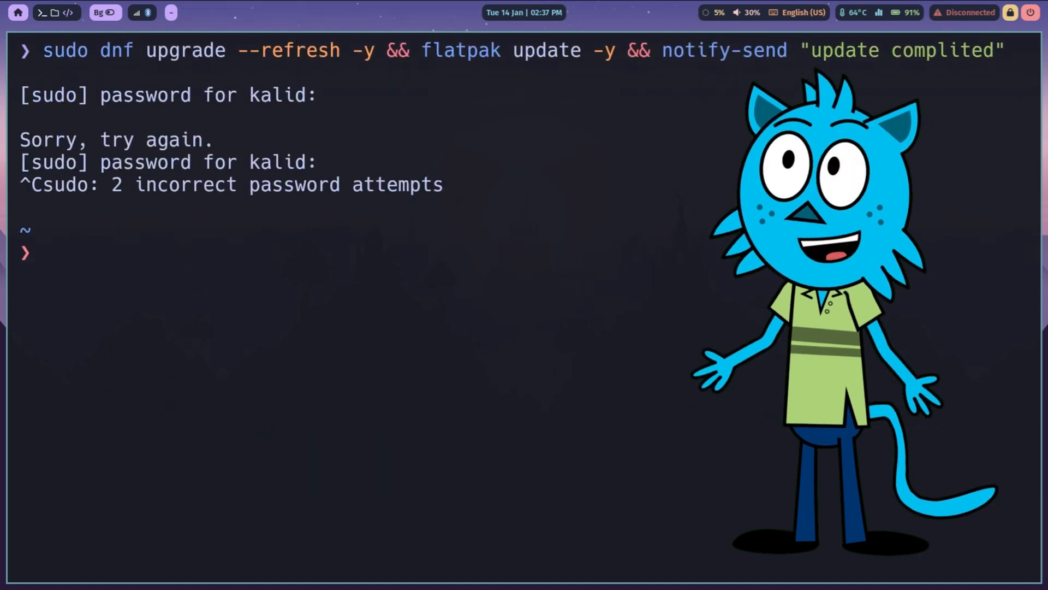
{"action": "type", "text": "cd Projects/DockerImages"}
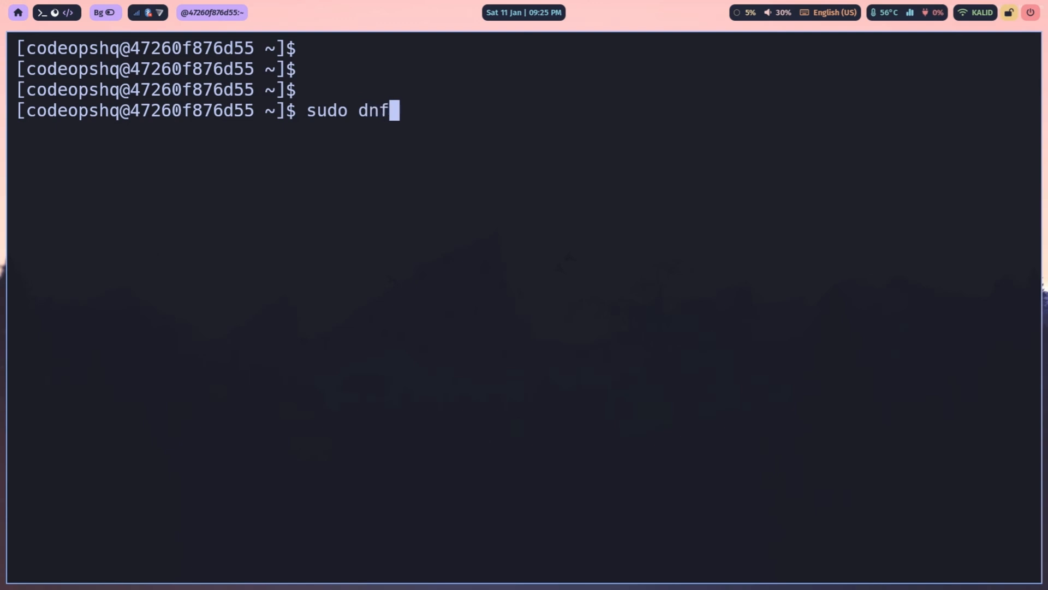
Step: Install zsh with dnf, make it default via chsh -s $(which zsh), and confirm with echo $SHELL
{"action": "type", "text": "install zsh -y"}
{"action": "type", "text": "chsh"}
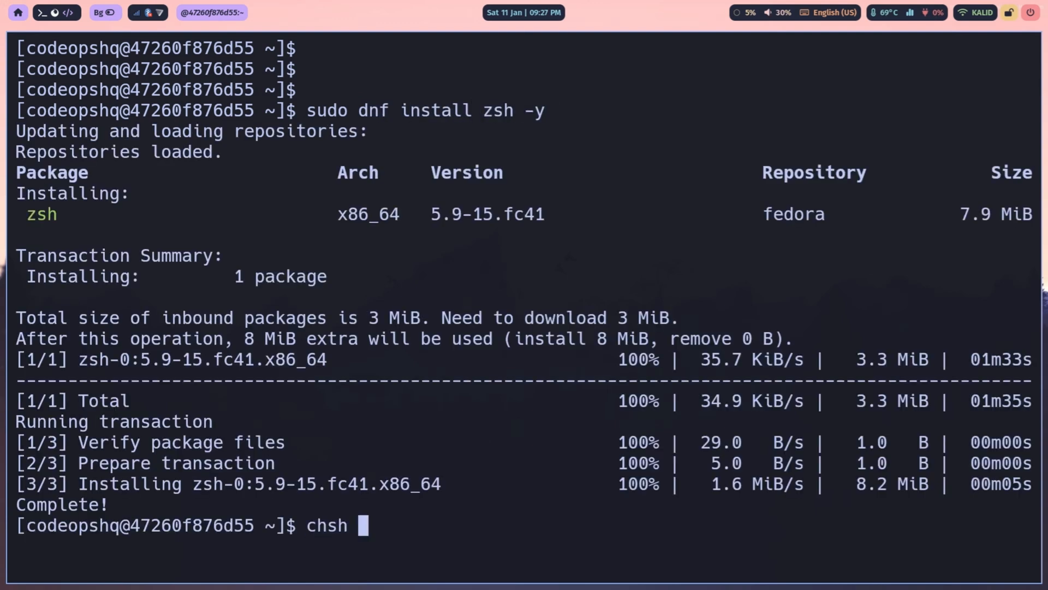
{"action": "type", "text": "-s $(whi"}
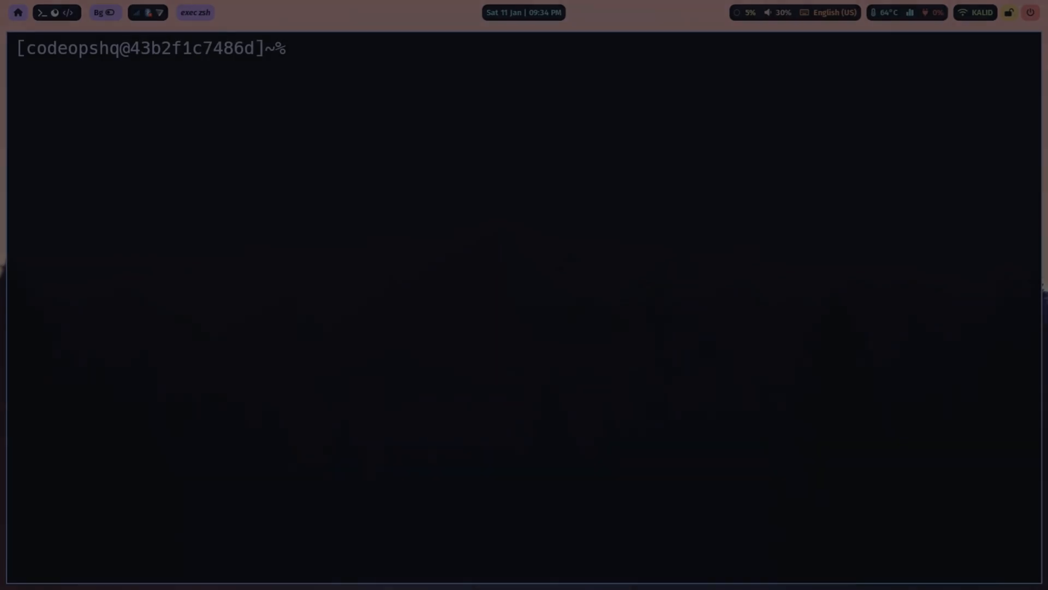
{"action": "type", "text": "echo $SHELL"}
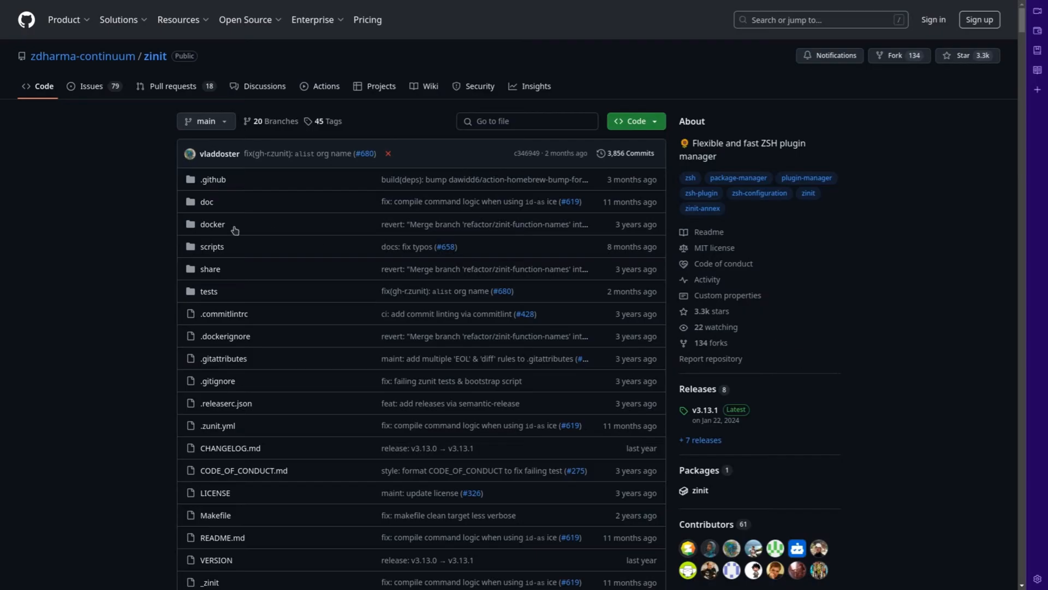
{"action": "mouse_move", "coordinate": [80, 270]}
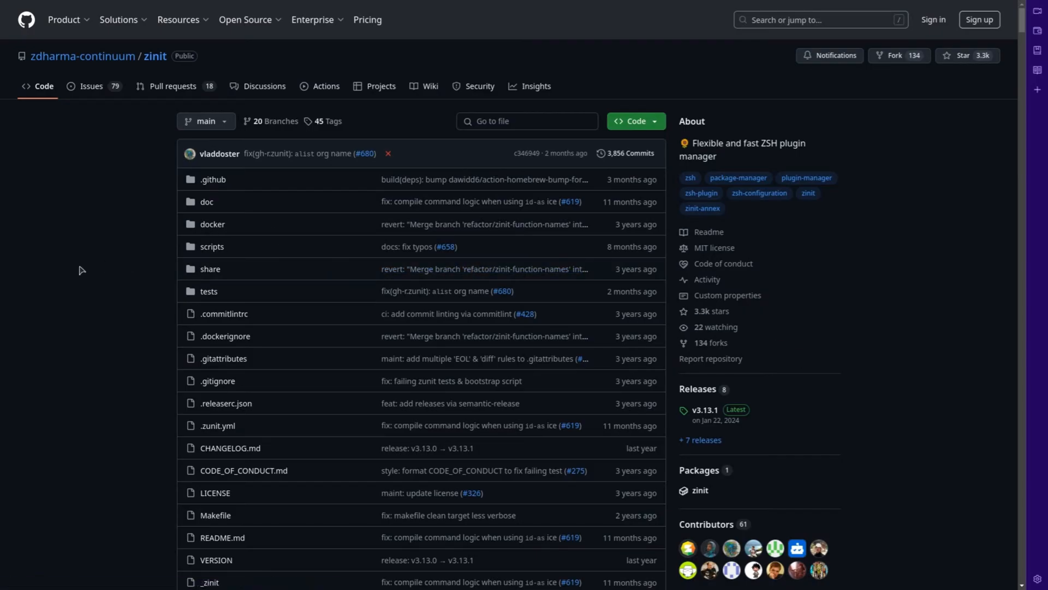
Step: Copy the bash -c curl automatic install command from the Zinit README's Install section
{"action": "scroll", "scroll_direction": "down", "scroll_amount": 3}
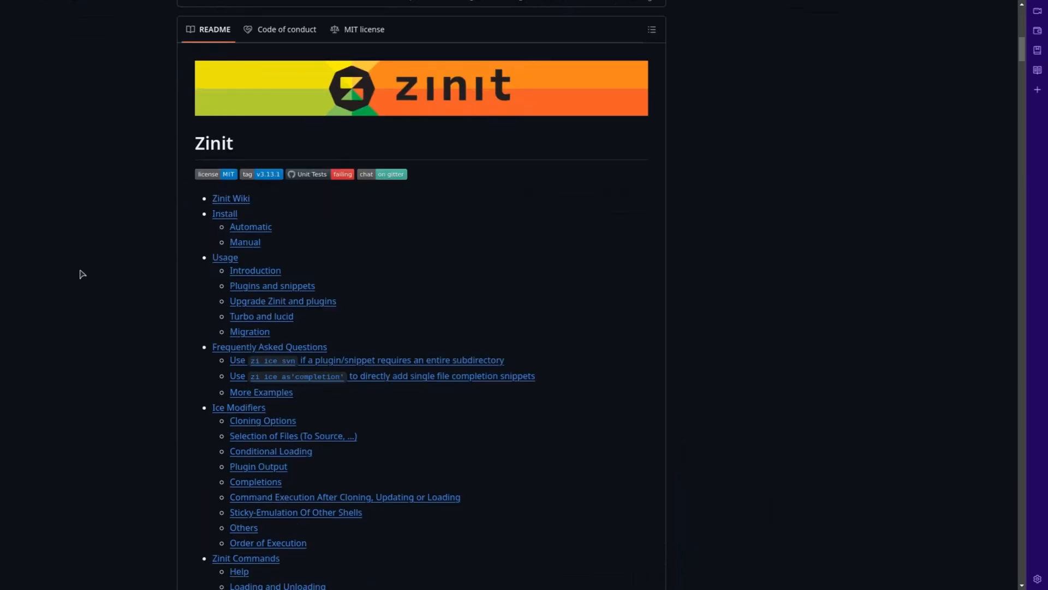
{"action": "scroll", "scroll_direction": "down", "scroll_amount": 3}
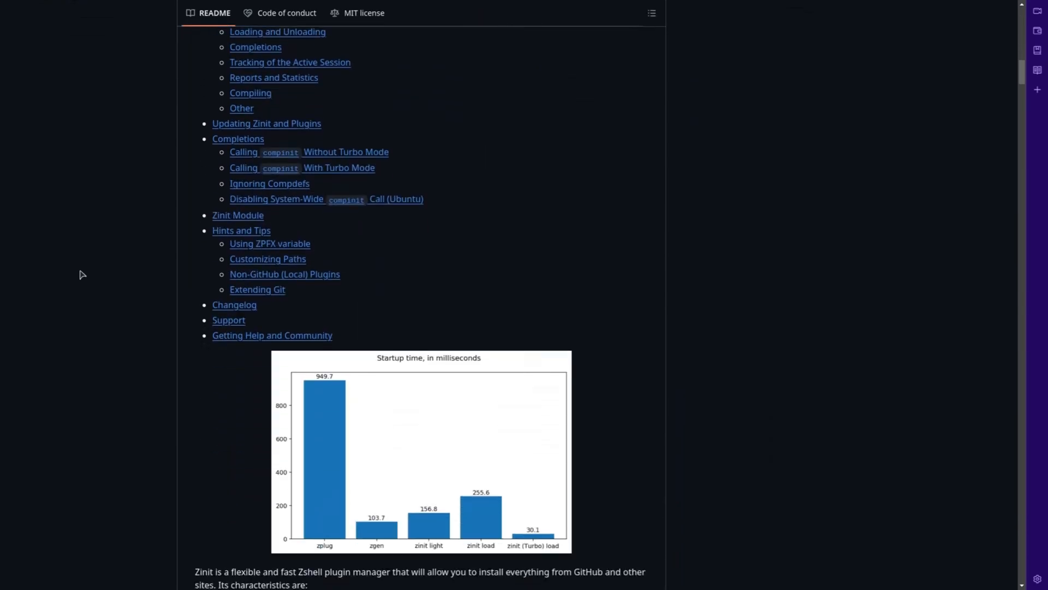
{"action": "scroll", "scroll_direction": "down", "scroll_amount": 3}
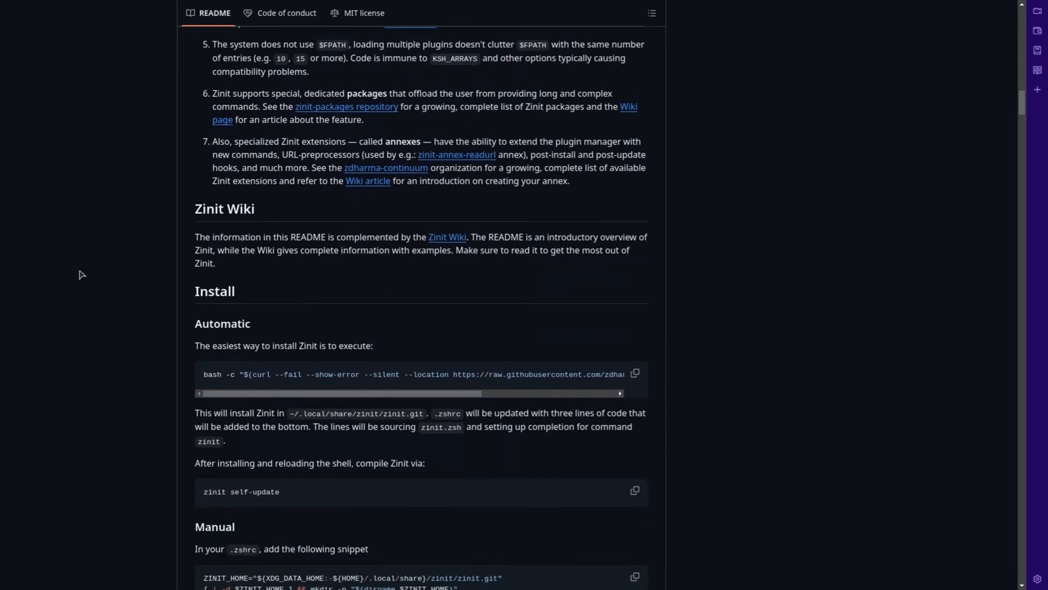
{"action": "scroll", "scroll_direction": "down", "scroll_amount": 3}
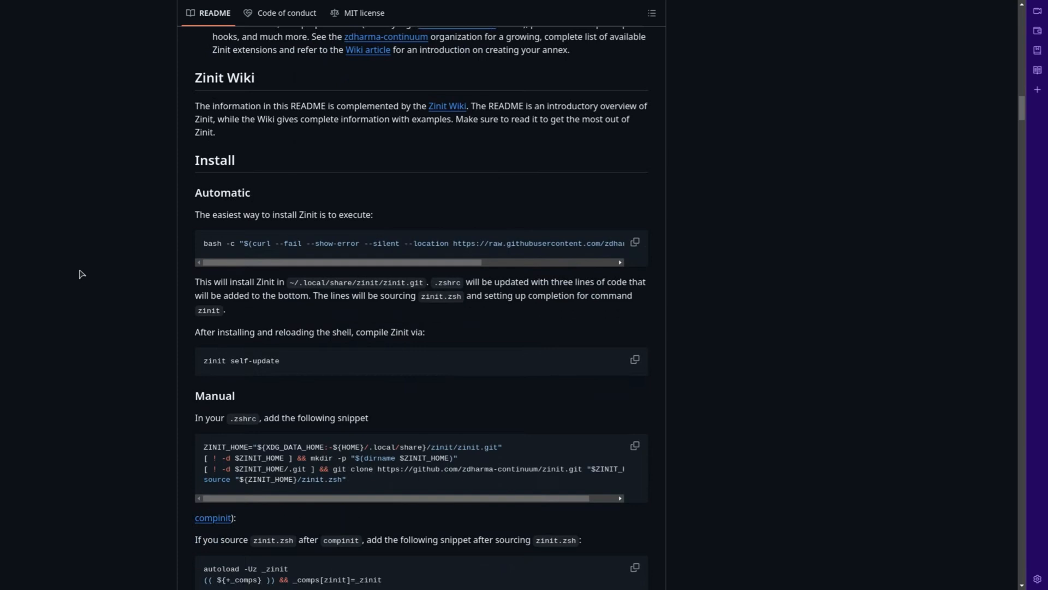
{"action": "mouse_move", "coordinate": [526, 189]}
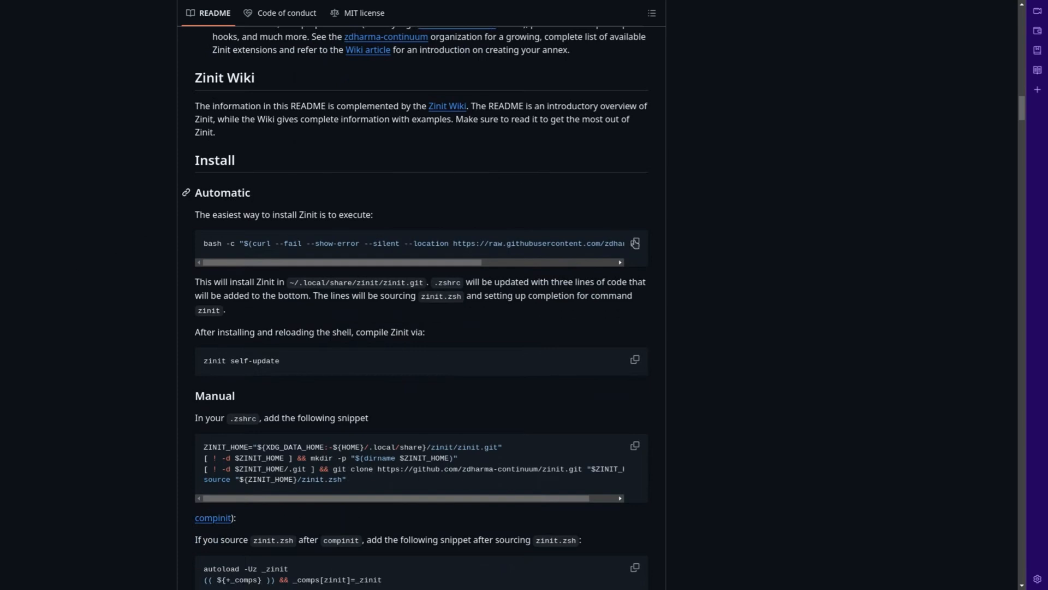
{"action": "left_click", "coordinate": [633, 242]}
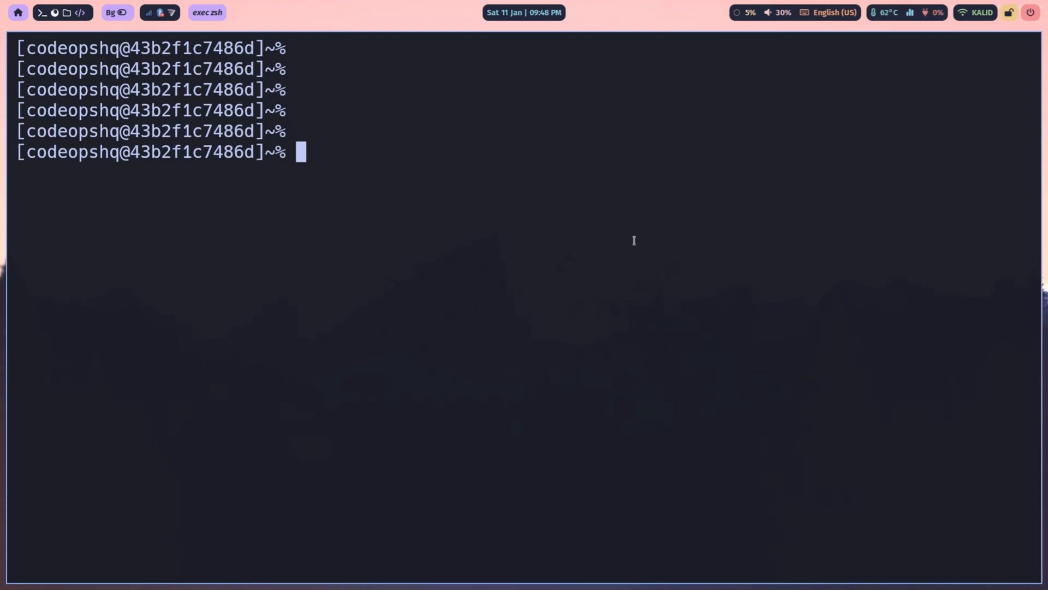
Step: Run Zinit's bash -c "$(curl --fail --show-error --silent --location …)" installer at the zsh prompt
{"action": "type", "text": "bash -c \"$(curl --fail --show-error --silent --location https://raw.githubusercontent.com/zdharma-continuum/zinit/HEAD/scripts/install.sh)\""}
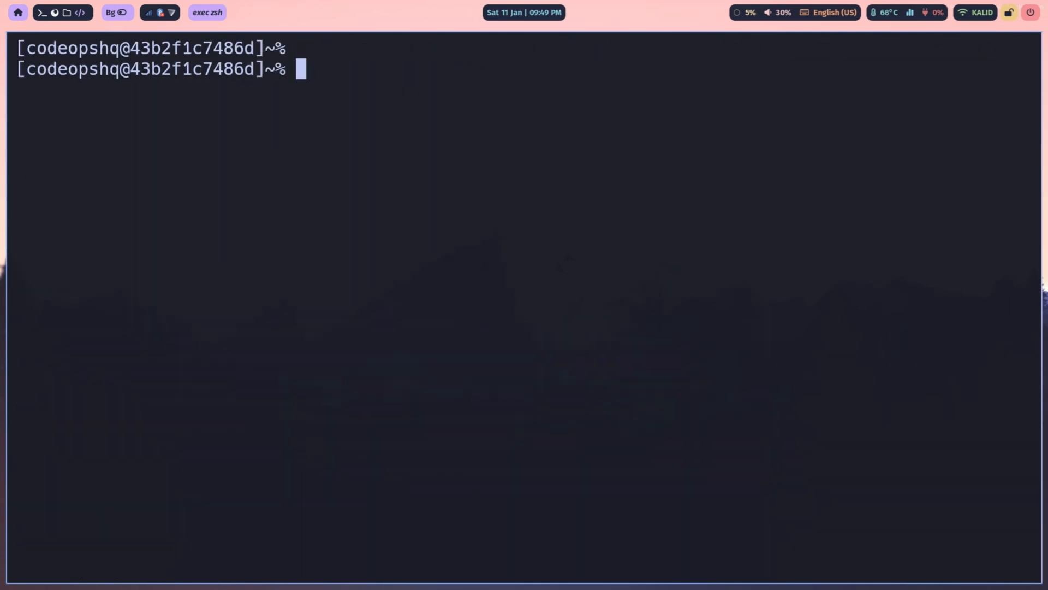
{"action": "type", "text": "vim"}
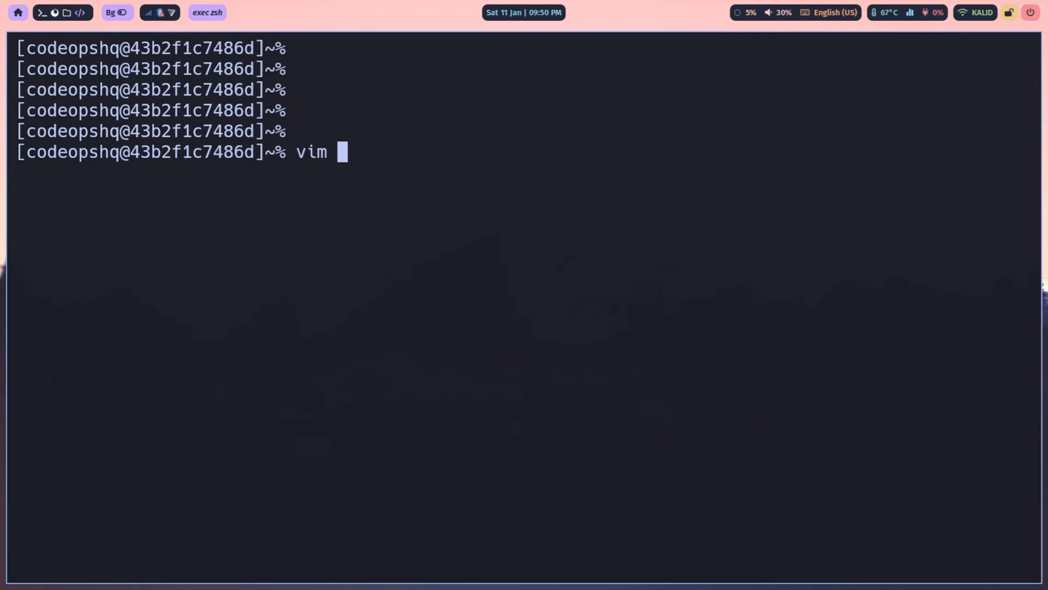
Step: Add zinit light lines for zsh-syntax-highlighting, zsh-completions and zsh-autosuggestions to ~/.zshrc and save
{"action": "type", "text": "~/.zsh"}
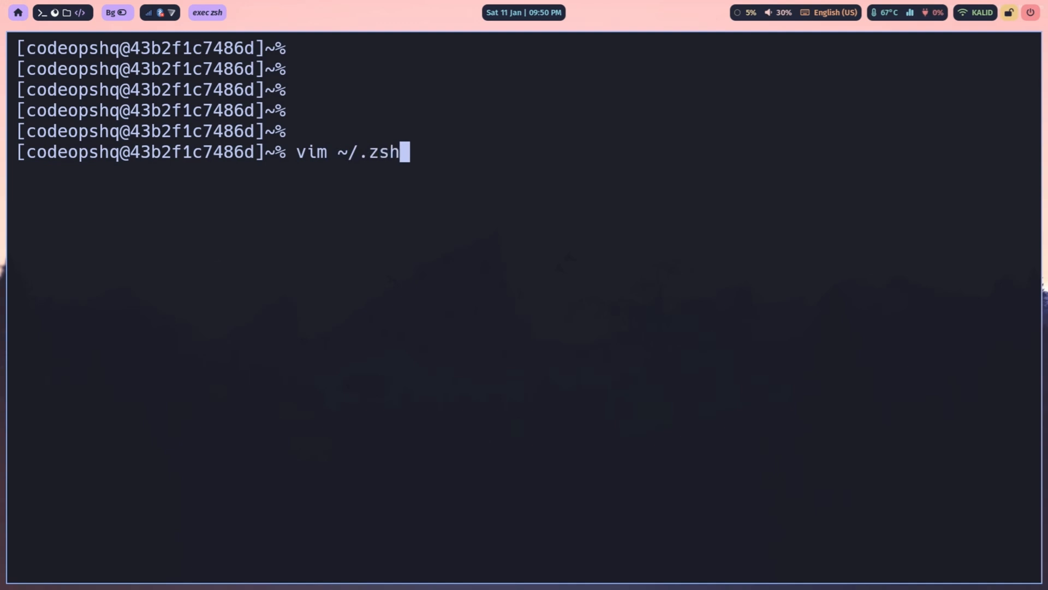
{"action": "type", "text": "rc"}
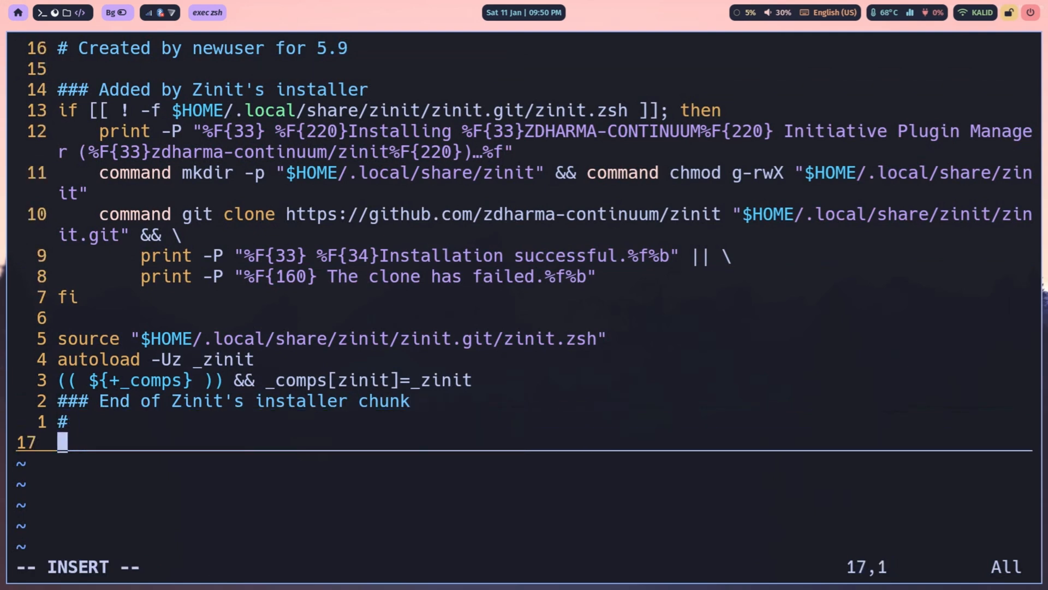
{"action": "scroll", "scroll_direction": "down", "scroll_amount": 3}
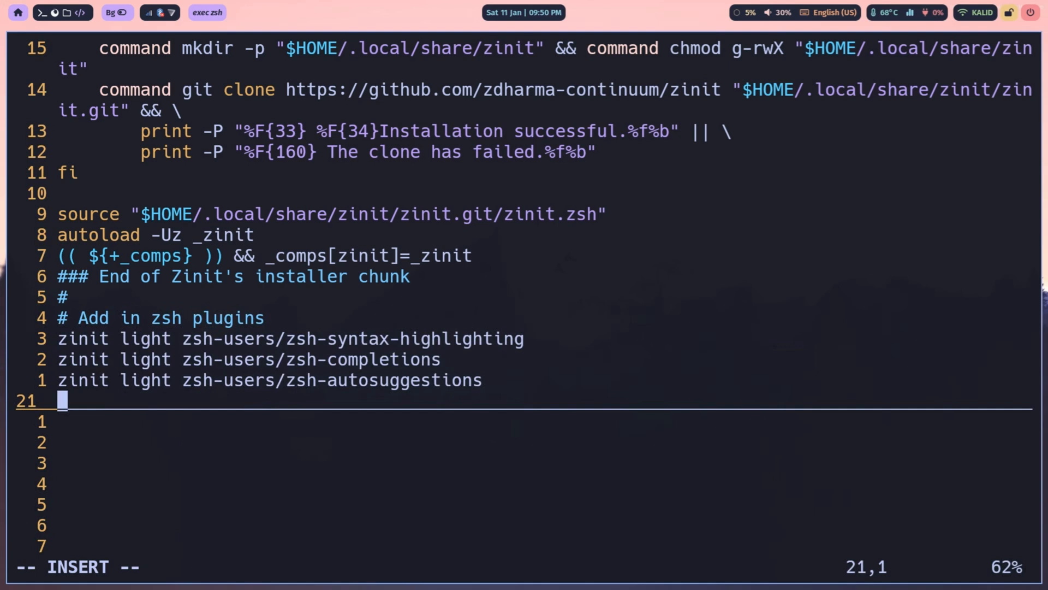
{"action": "type", "text": ":wq"}
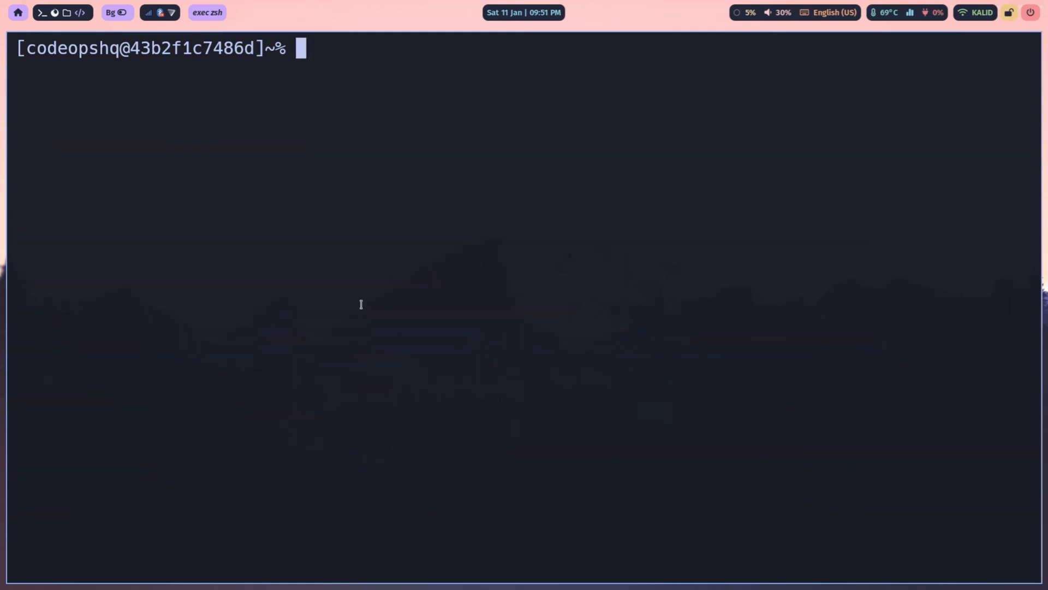
Step: List the directory, clear the screen, then edit ~/.zshrc in Vim
{"action": "type", "text": "ls"}
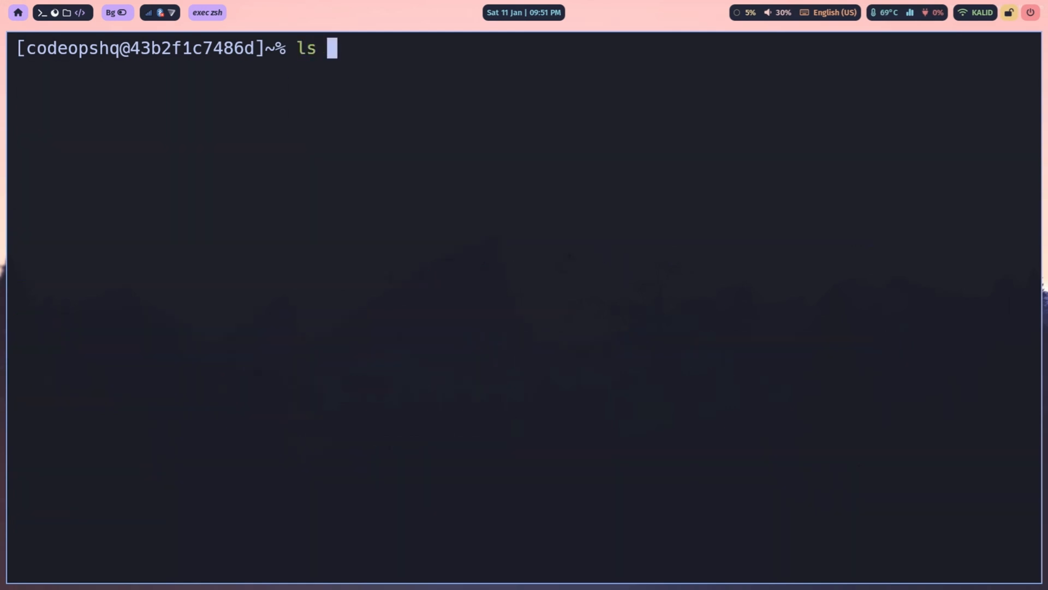
{"action": "type", "text": "clear"}
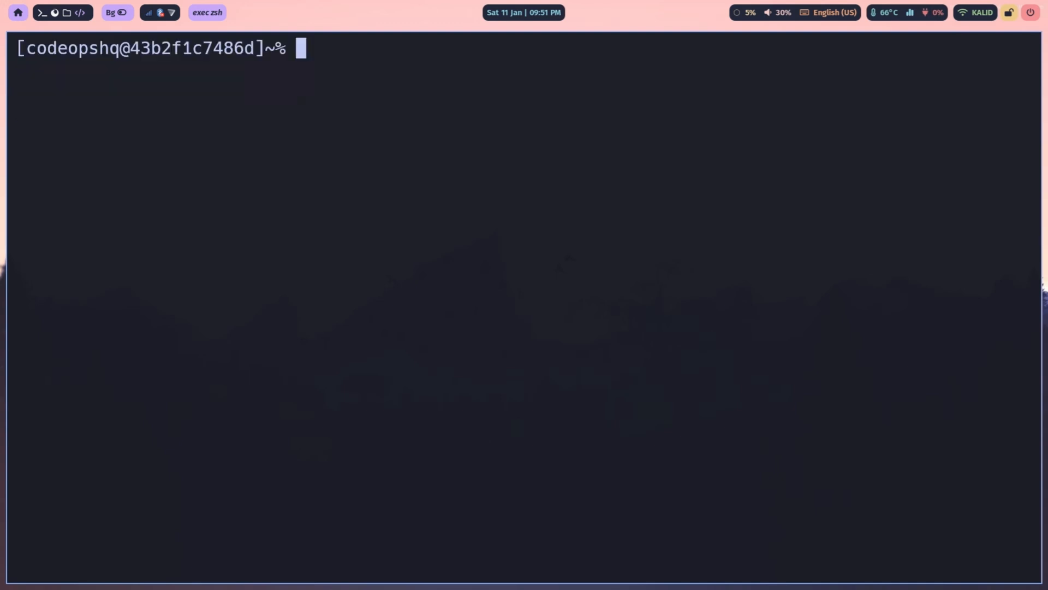
{"action": "type", "text": "vim ~/.zshrc"}
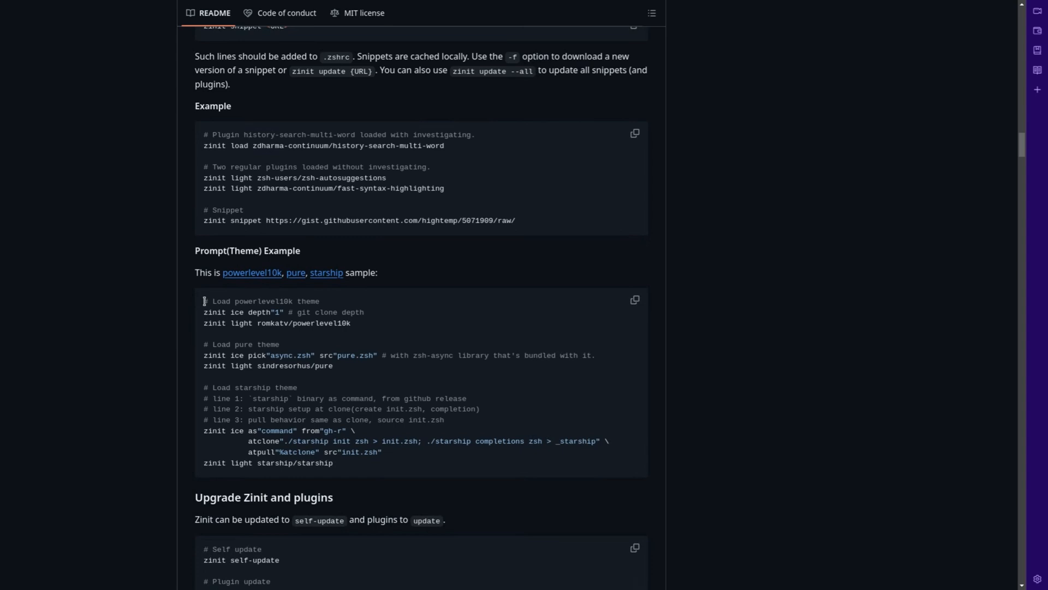
Step: Select and copy the powerlevel10k theme-loading block from the Zinit README
{"action": "left_click_drag", "start_coordinate": [204, 302], "coordinate": [348, 323]}
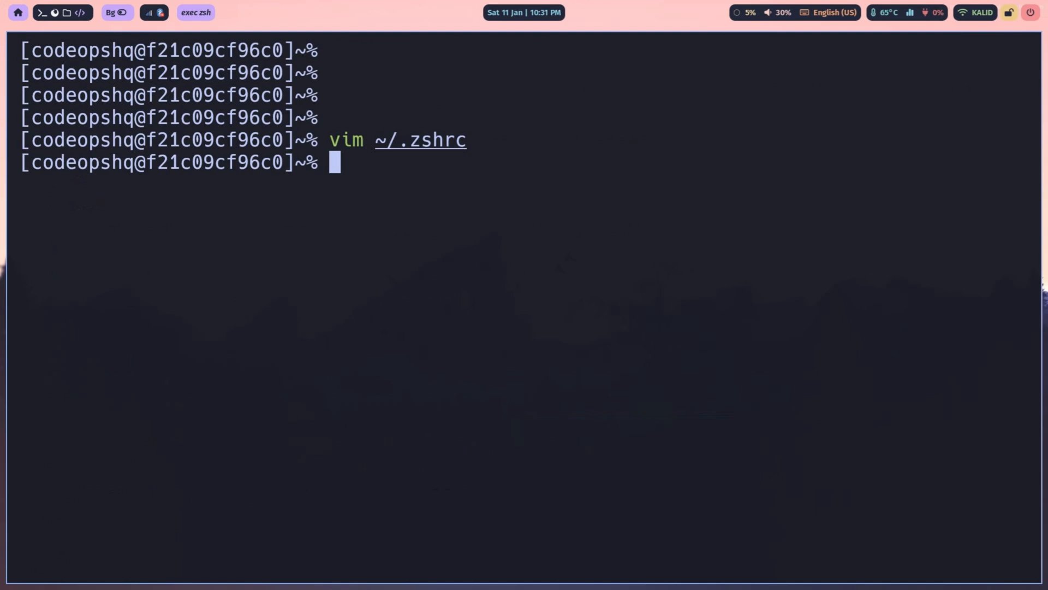
Step: Source ~/.zshrc and answer the Powerlevel10k wizard (y, style choices, instant prompt 1) to completion
{"action": "type", "text": "source ~/"}
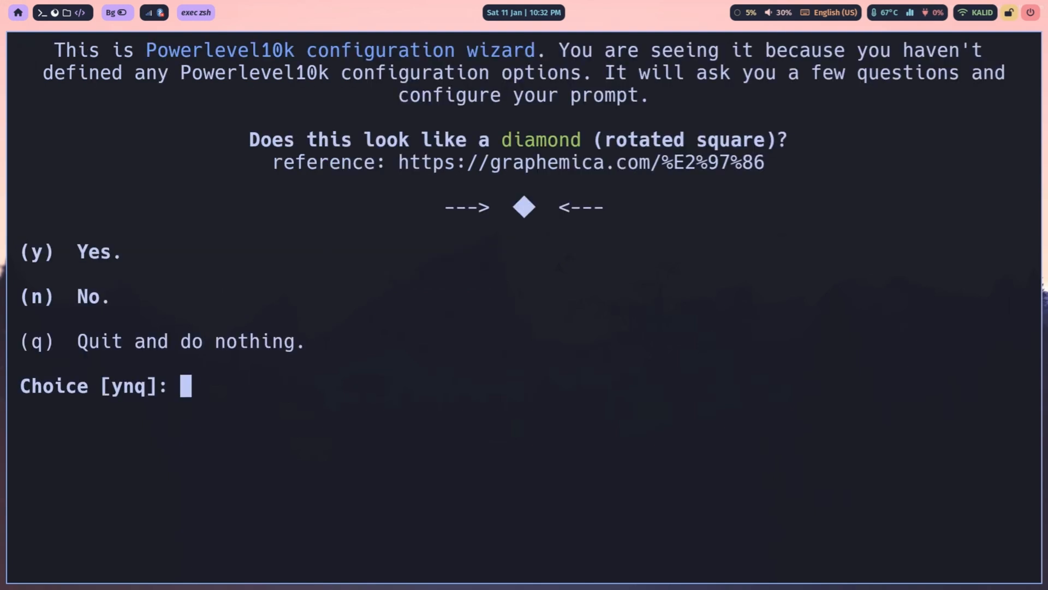
{"action": "type", "text": "y"}
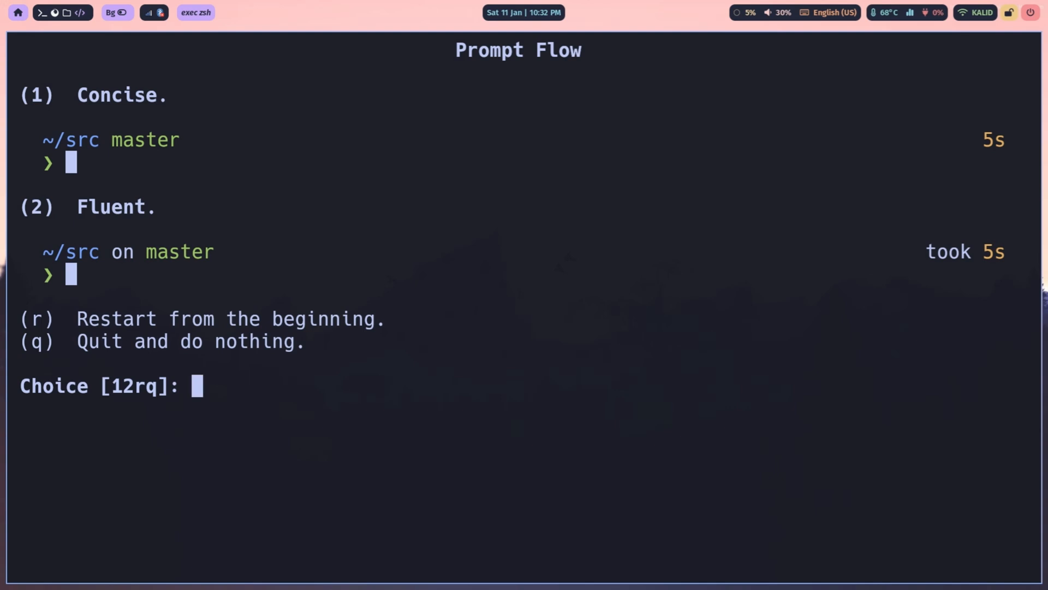
{"action": "mouse_move", "coordinate": [220, 187]}
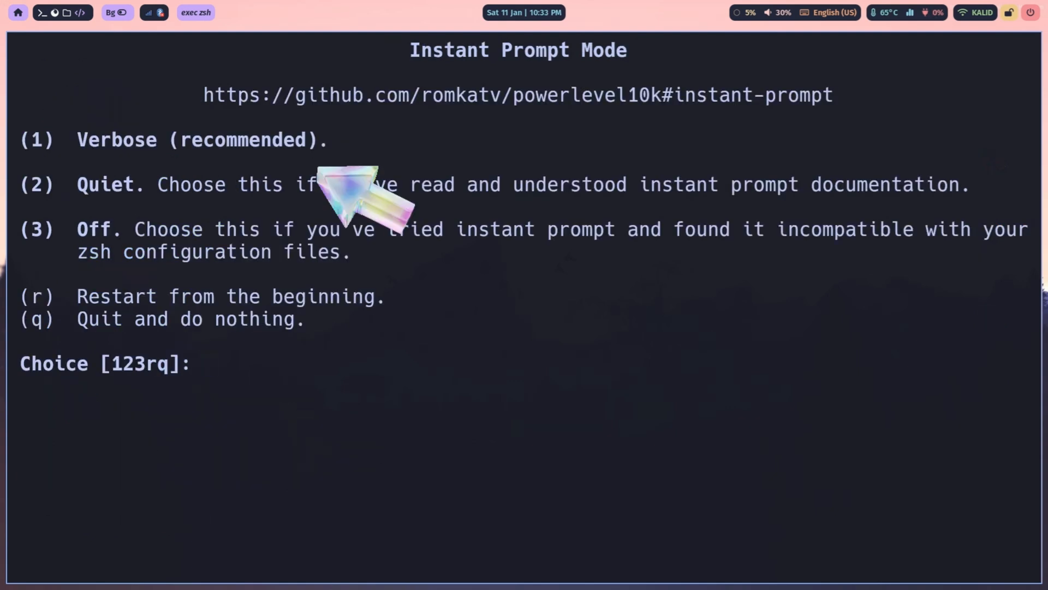
{"action": "type", "text": "1"}
{"action": "type", "text": "ls -"}
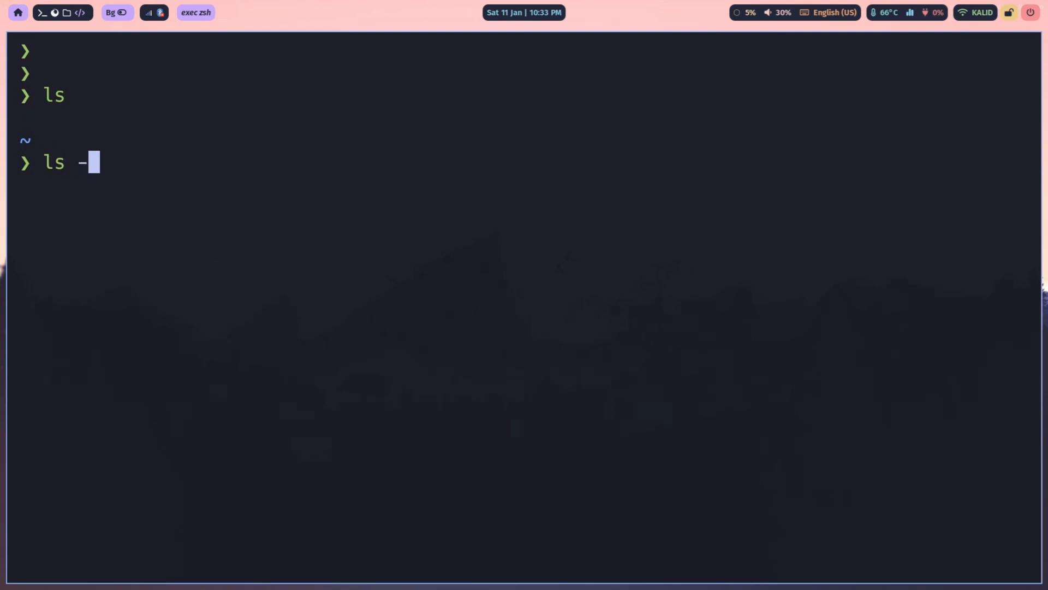
{"action": "key", "text": "ctrl+l"}
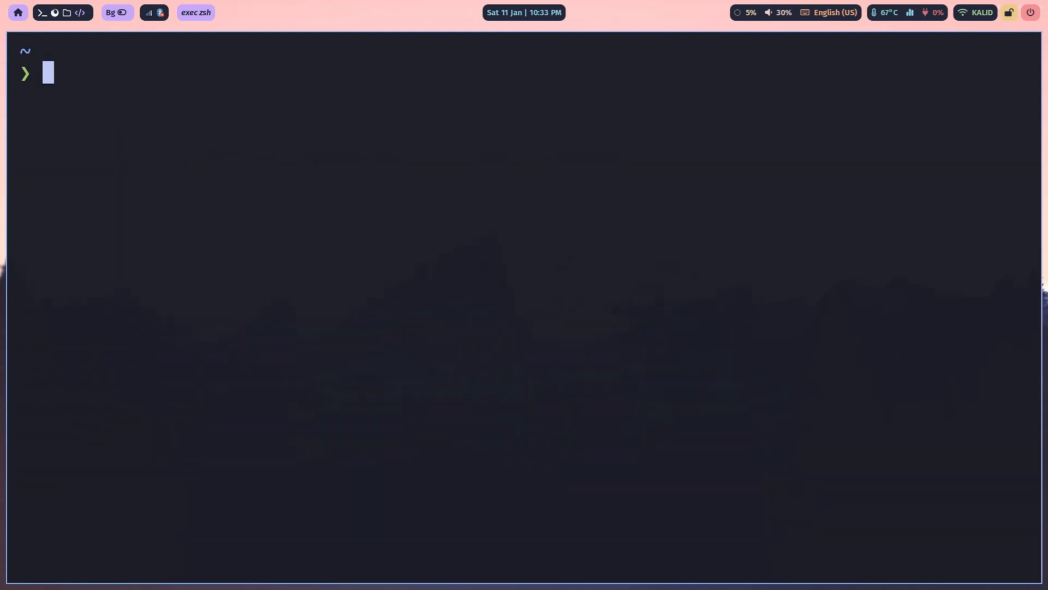
{"action": "type", "text": "p10"}
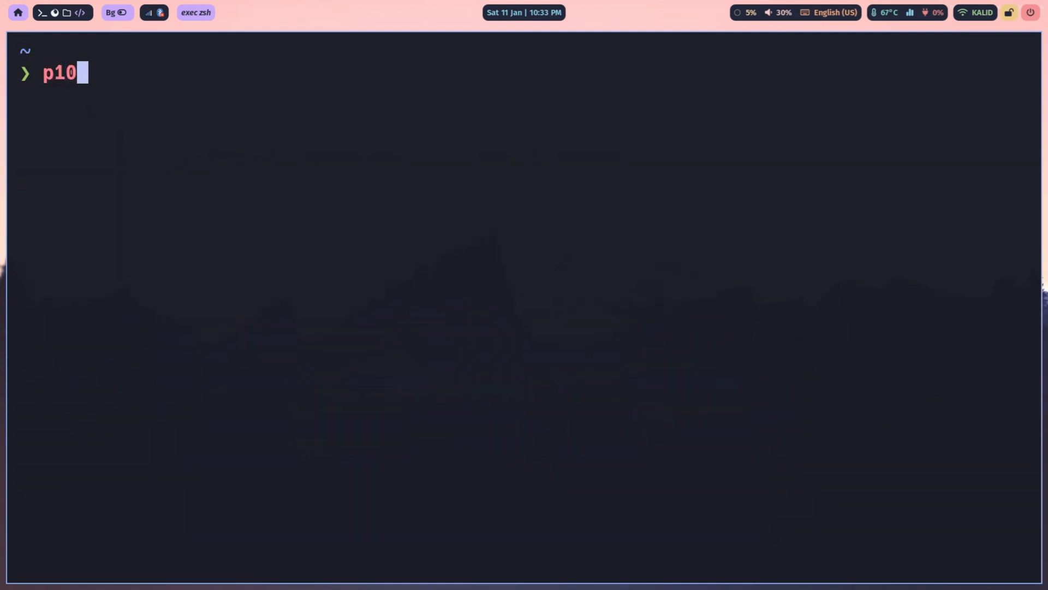
{"action": "type", "text": "k config"}
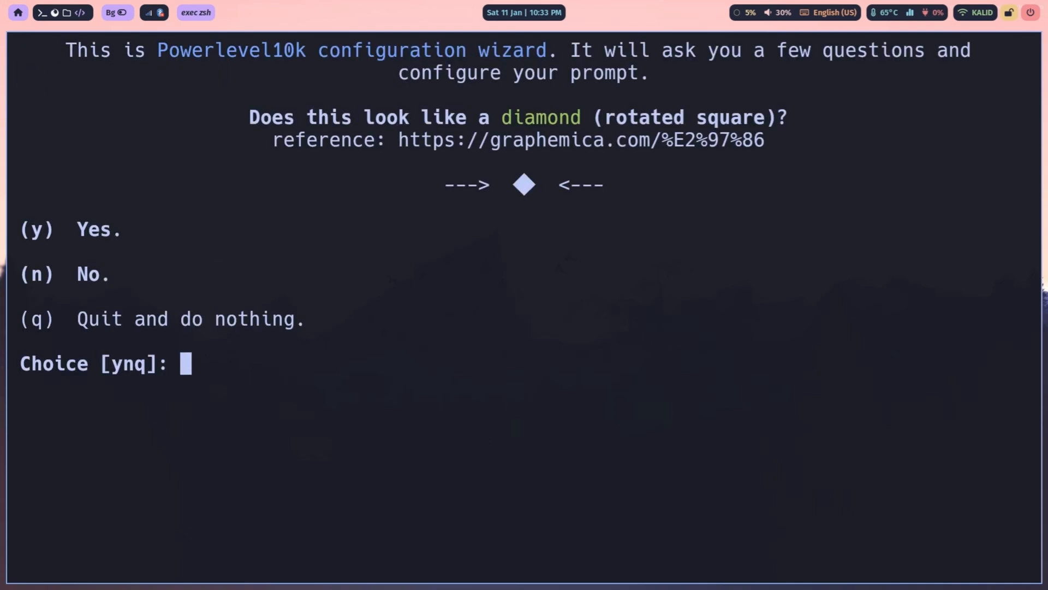
{"action": "type", "text": "q"}
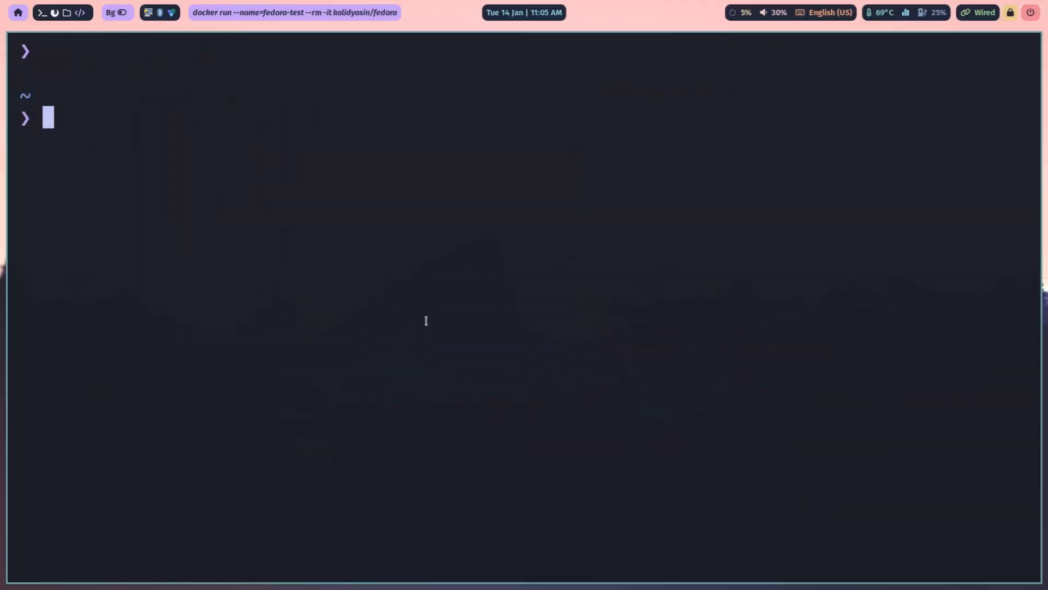
Step: Install fzf with dnf, add zinit light Aloxaf/fzf-tab to ~/.zshrc, save and restart zsh
{"action": "type", "text": "sudo dnf install fzf -y"}
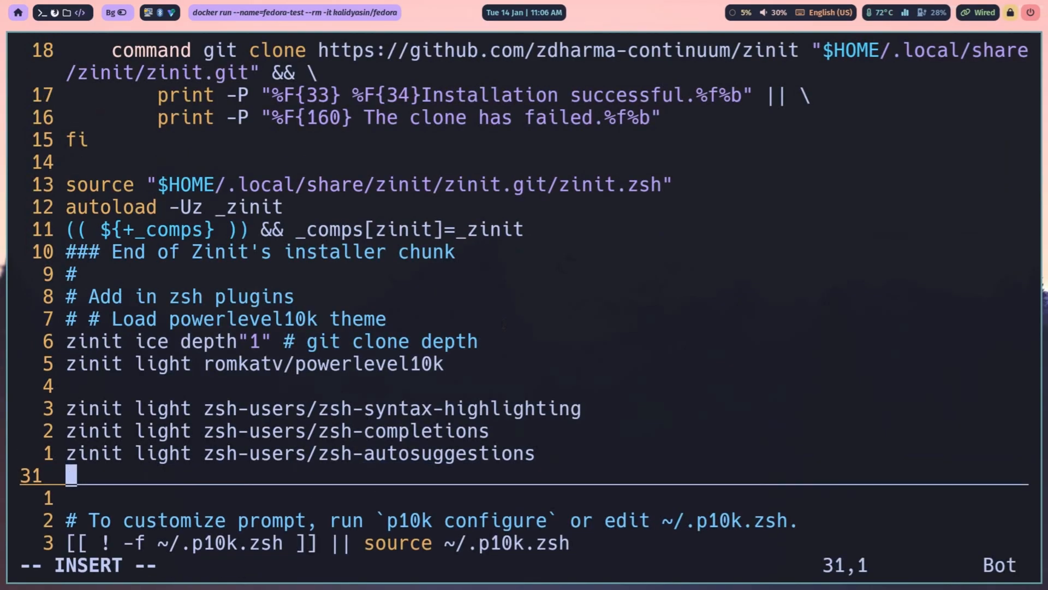
{"action": "type", "text": "zinit light Aloxaf/fzf-tab"}
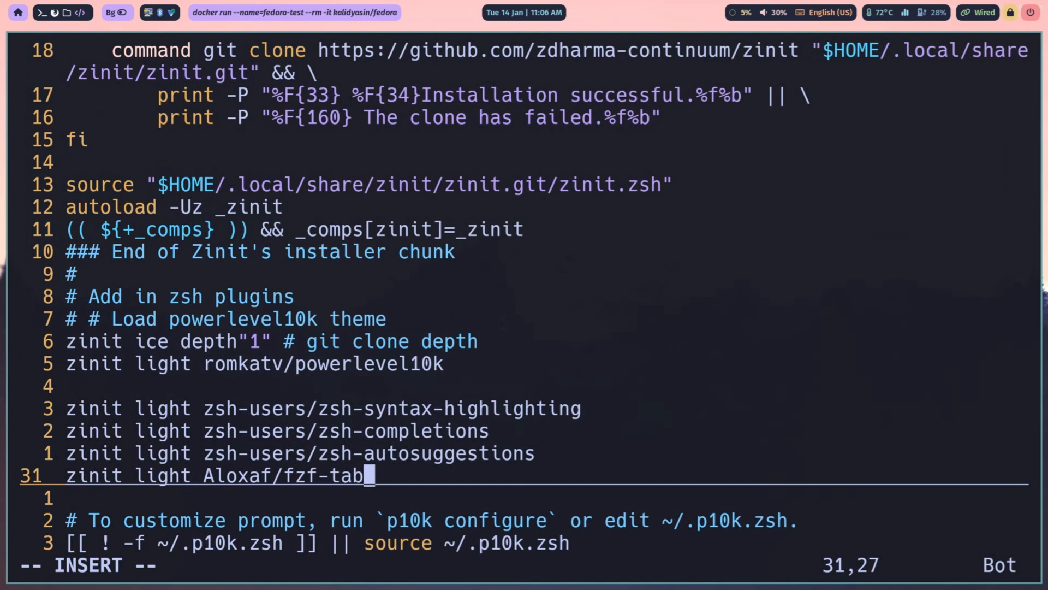
{"action": "type", "text": ":wq"}
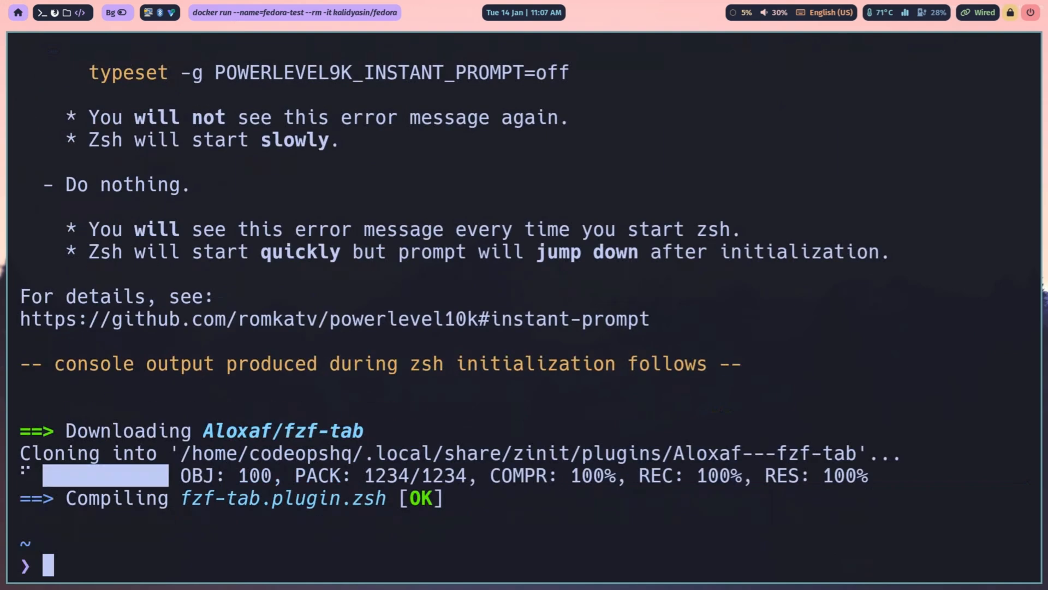
{"action": "type", "text": "cl"}
{"action": "type", "text": "vim ~/."}
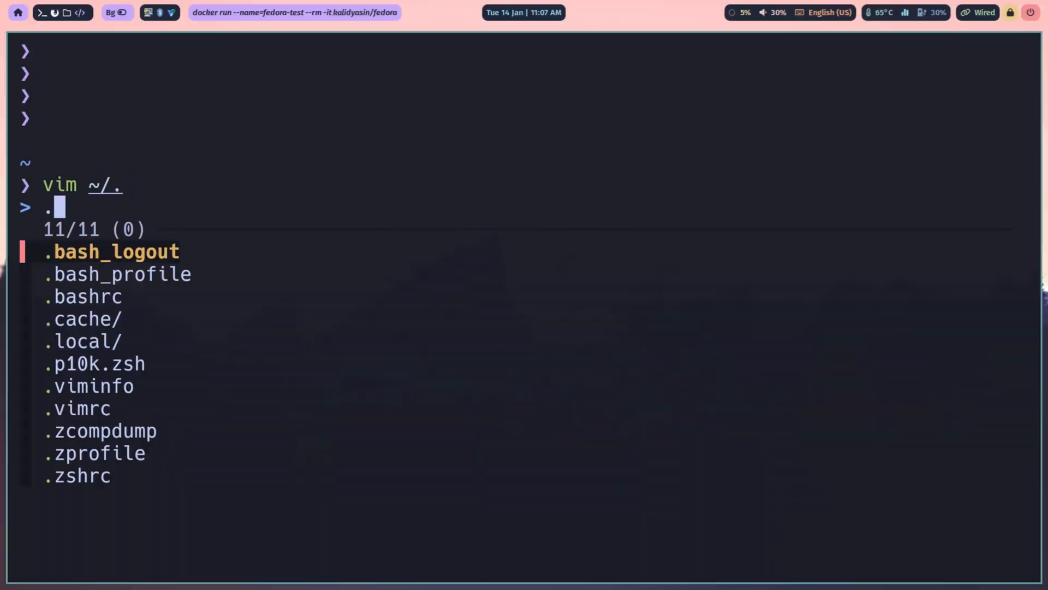
Step: Add 'zinit light jeffreytse/zsh-vi-mode' below fzf-tab in ~/.zshrc and reload with exec zsh
{"action": "type", "text": "z"}
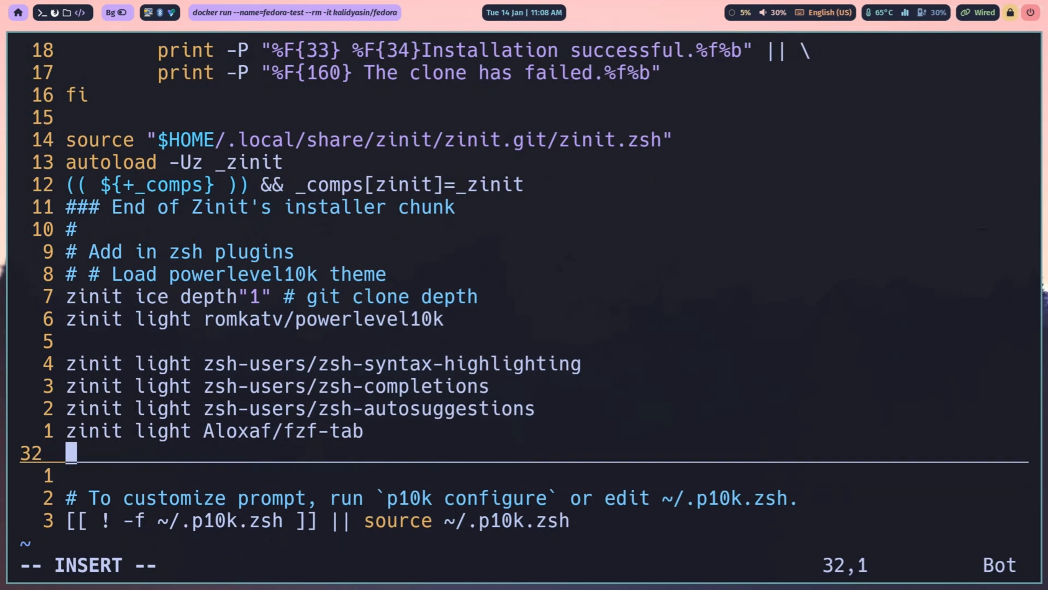
{"action": "type", "text": "zinit light jeffreytse/zsh-vi-mode"}
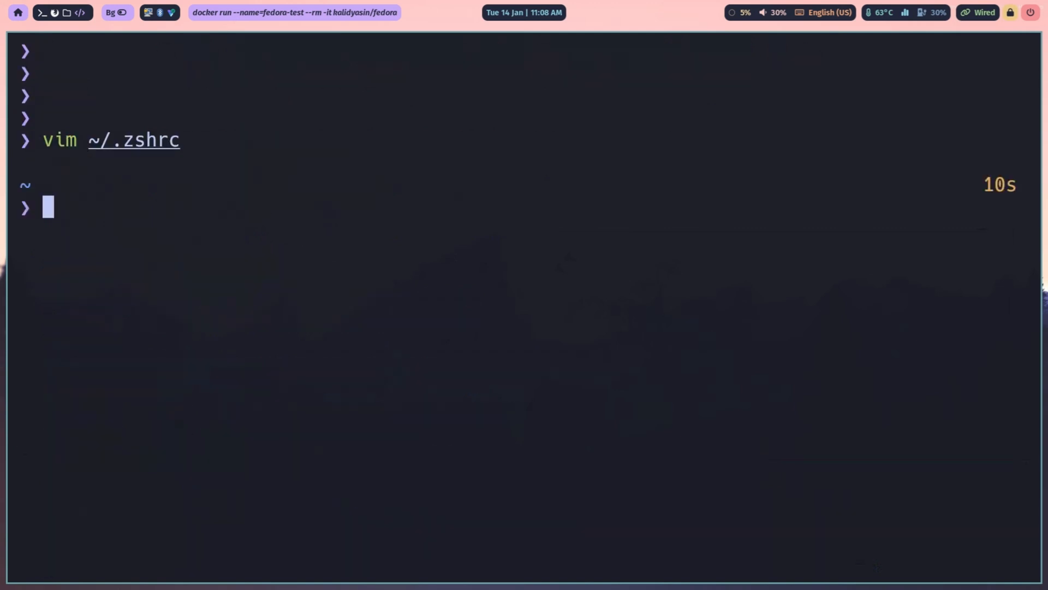
{"action": "type", "text": "exec zsh"}
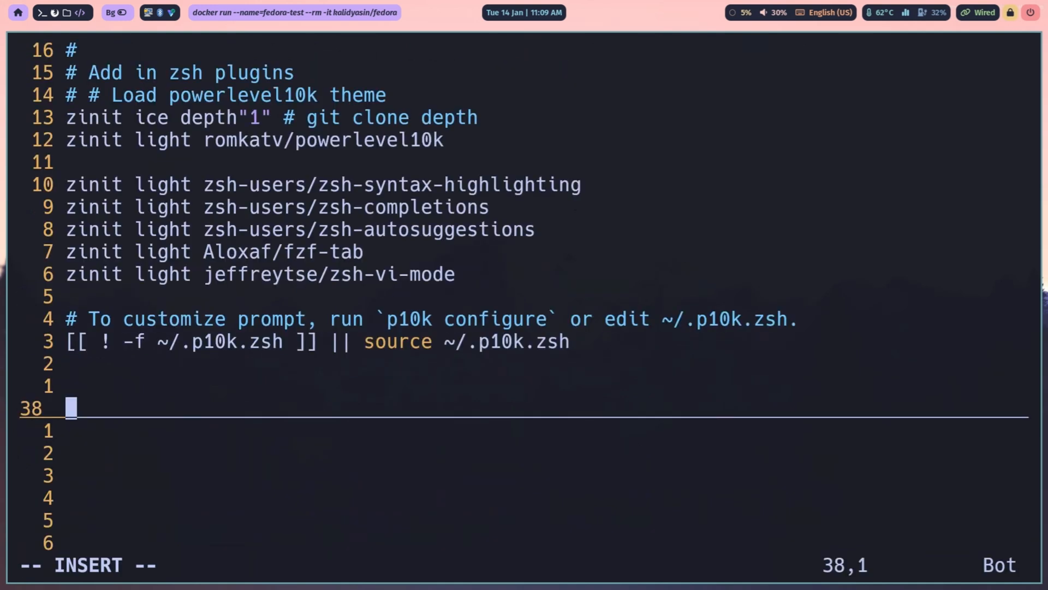
Step: Add 'bindkey -v' Vi key bindings, ^P/^N history-search bindings and the OMZP::git snippet
{"action": "type", "text": "bindkey -v  # Enable Vi key bindings"}
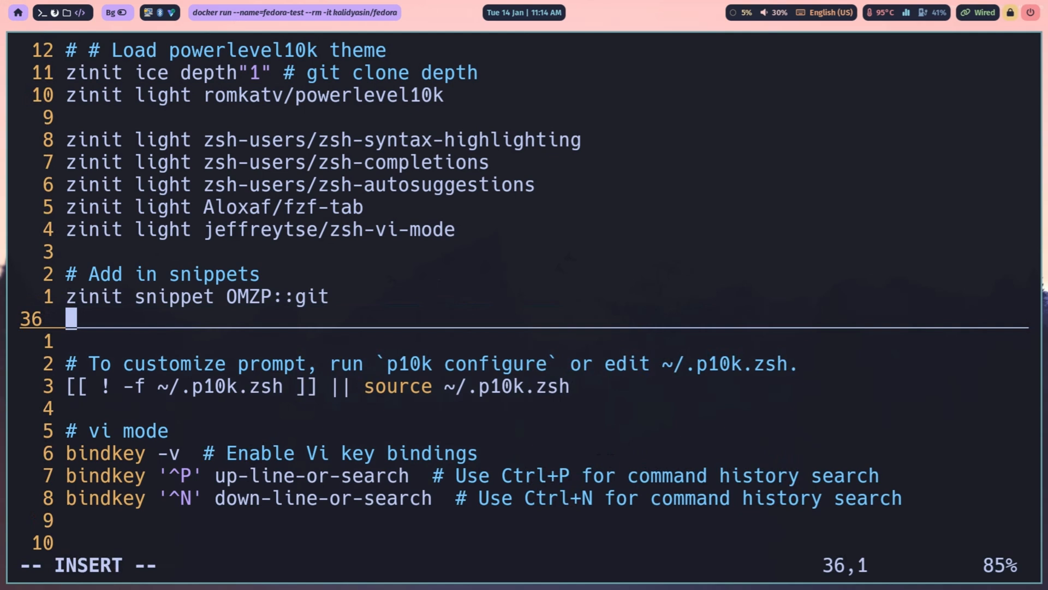
Step: Add zinit snippets OMZP::sudo and OMZP::command-not-found, comment out fzf-tab, and save
{"action": "type", "text": "zinit snippet OMZP::sudo"}
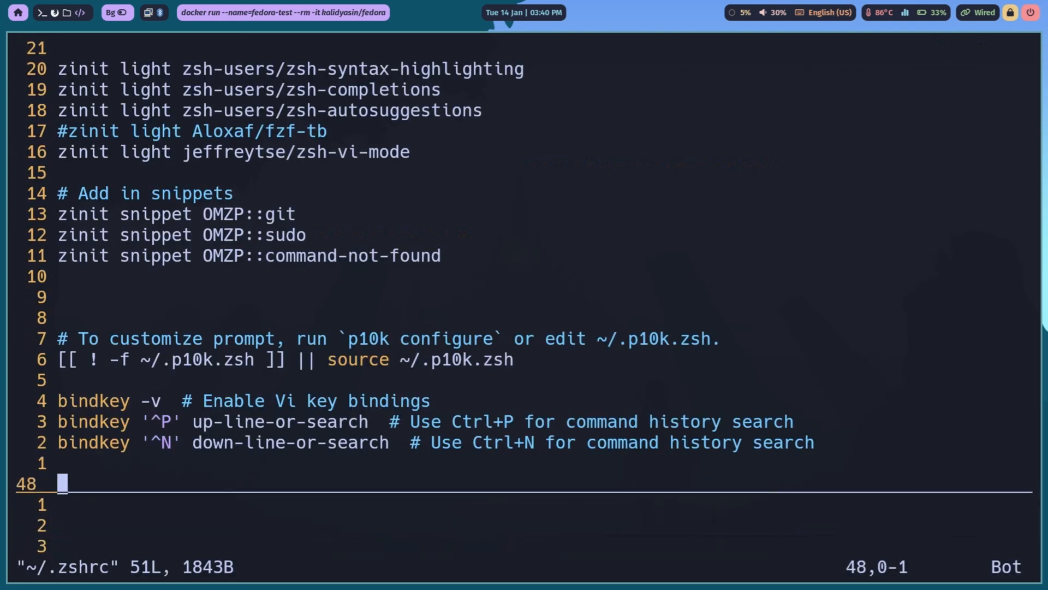
{"action": "key", "text": "i"}
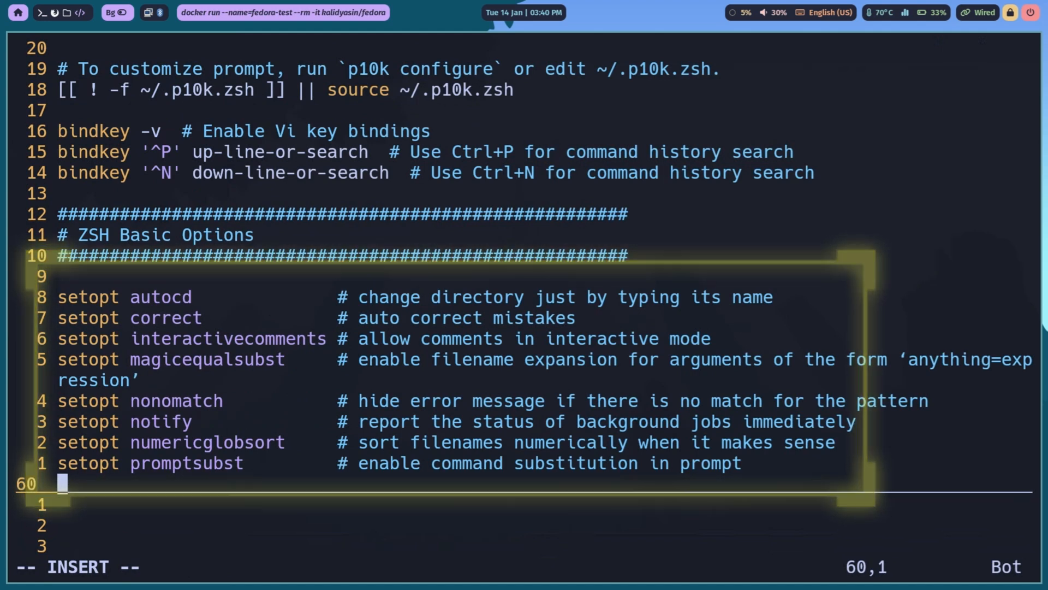
Step: Add the Environment Variables export block, quit Vim and run exec zsh to reload
{"action": "scroll", "scroll_direction": "down", "scroll_amount": 3}
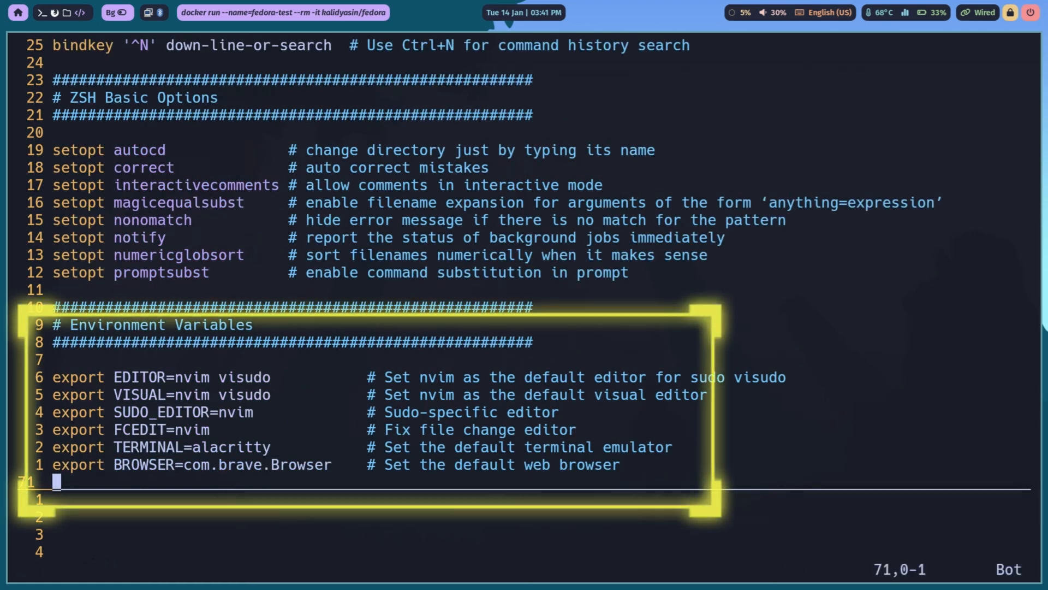
{"action": "key", "text": "Escape"}
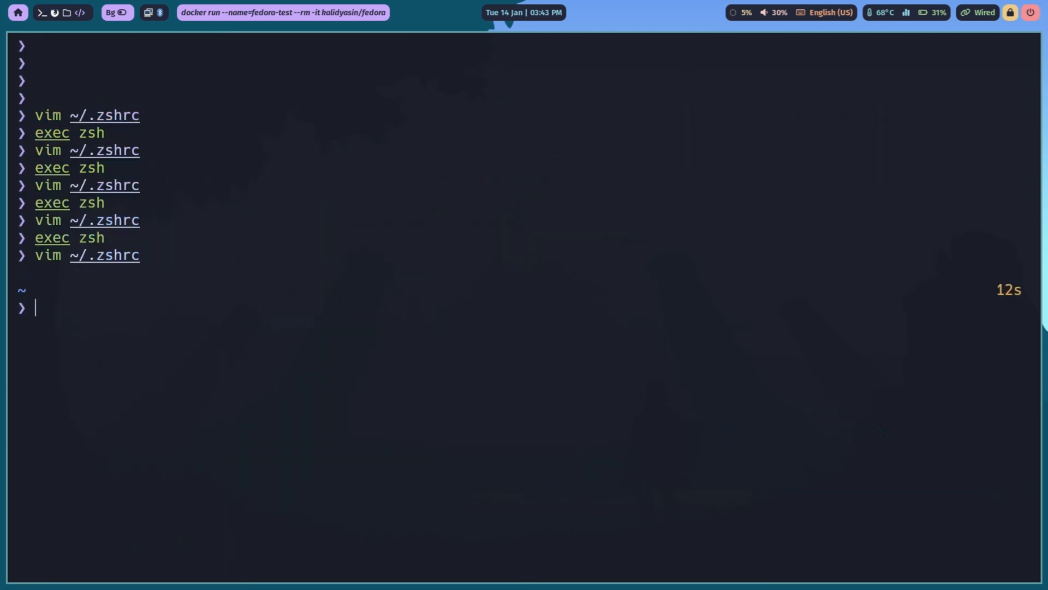
{"action": "type", "text": "exec zsh"}
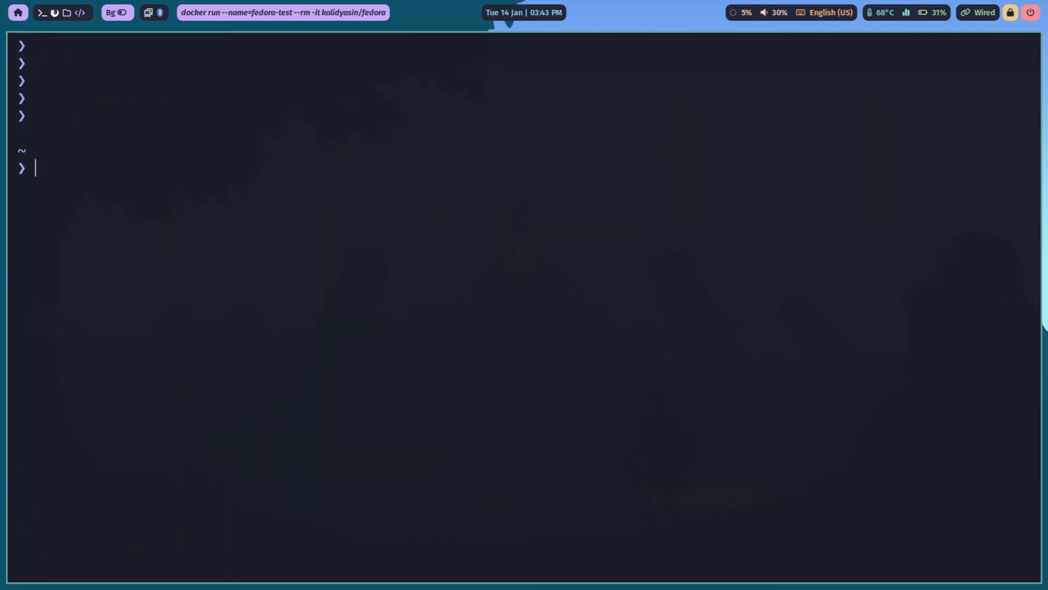
Step: Begin a 'which' command at the reloaded zsh prompt
{"action": "type", "text": "which"}
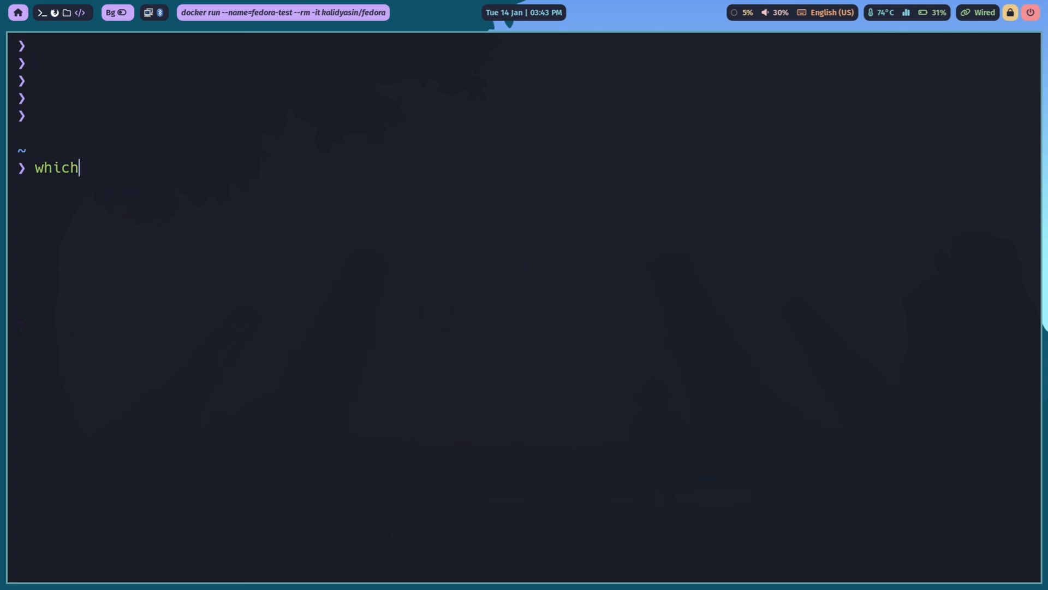